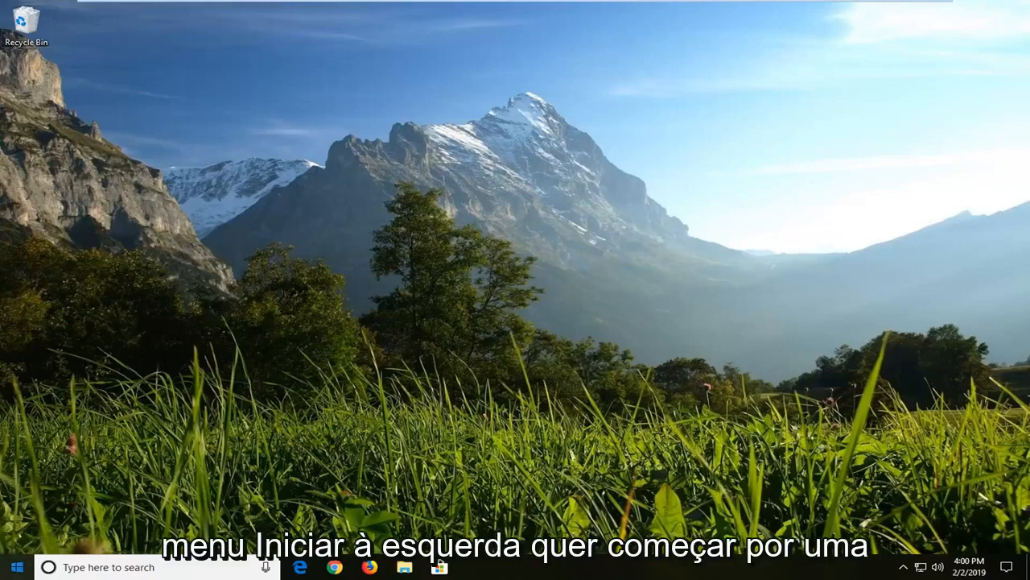
# Search the Start menu for 'local security' to find Local Security Policy
pyautogui.click(16, 567)
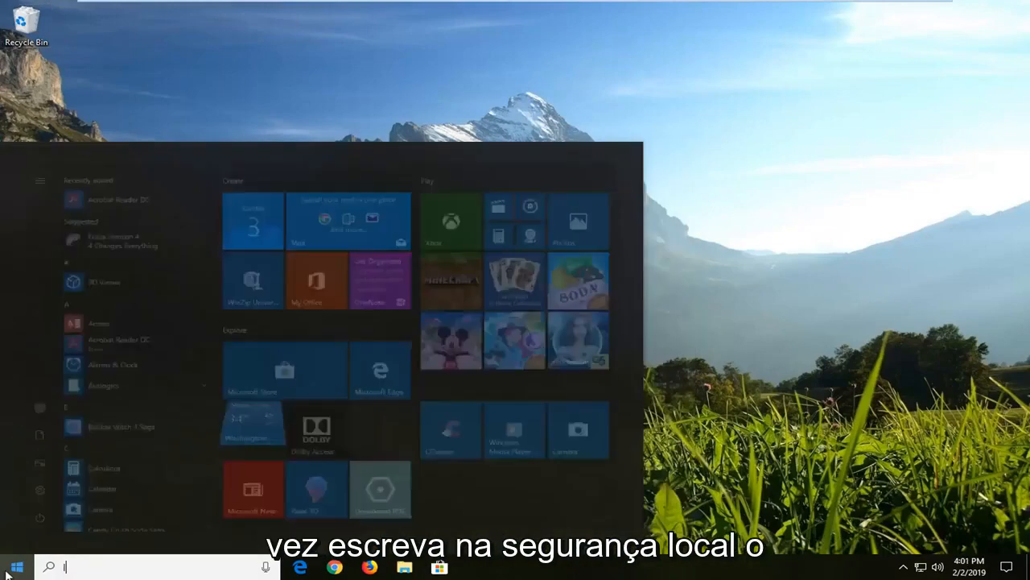
pyautogui.write('local secyurity')
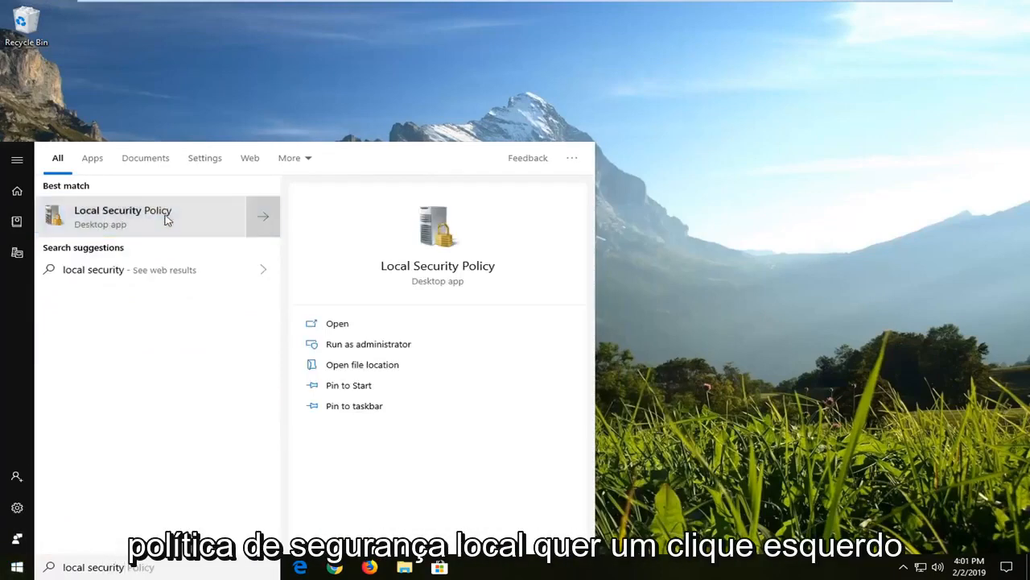
# Launch Local Security Policy and scroll Local Policies > Security Options to the Network access policies
pyautogui.click(122, 216)
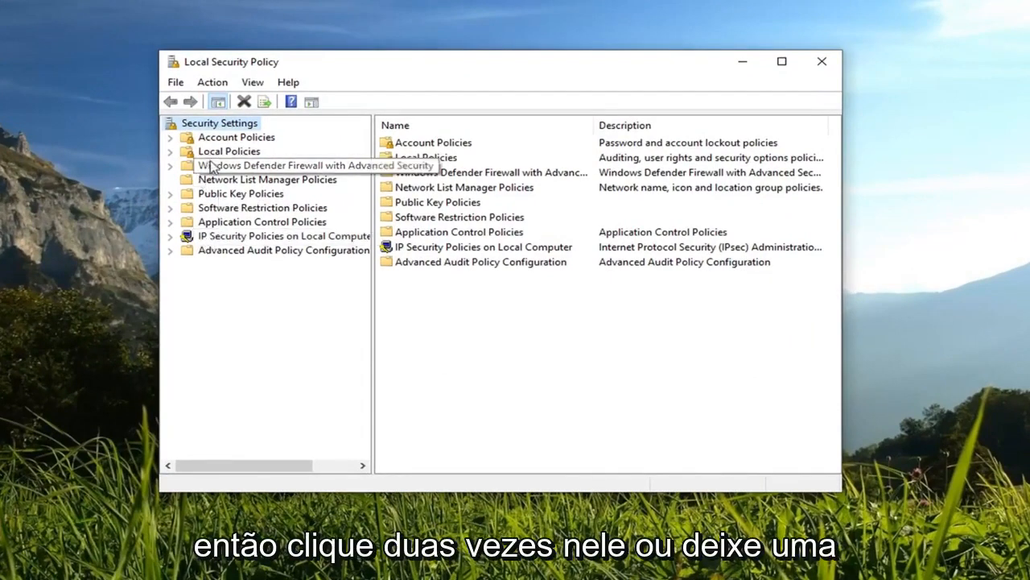
pyautogui.click(229, 151)
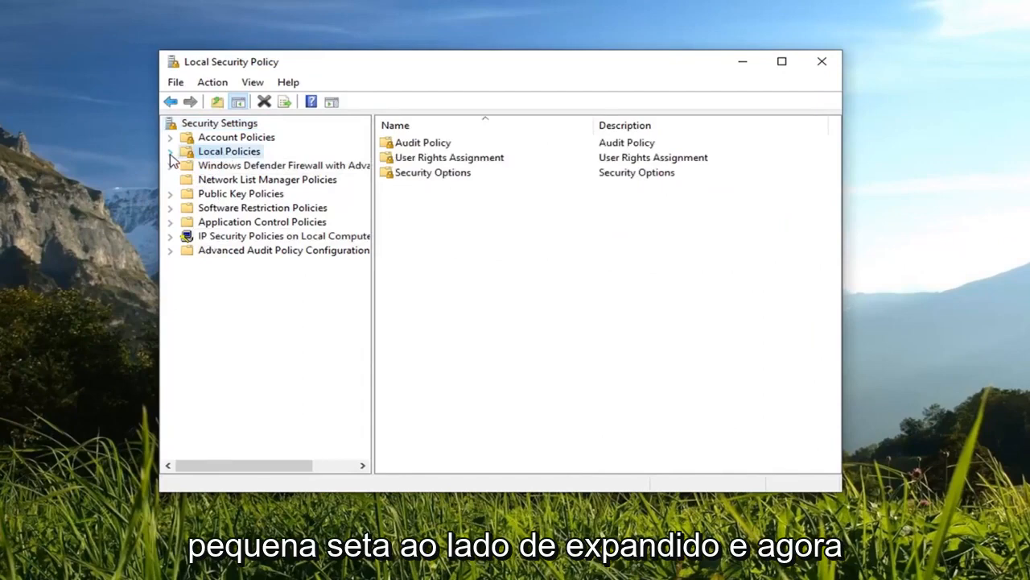
pyautogui.click(171, 151)
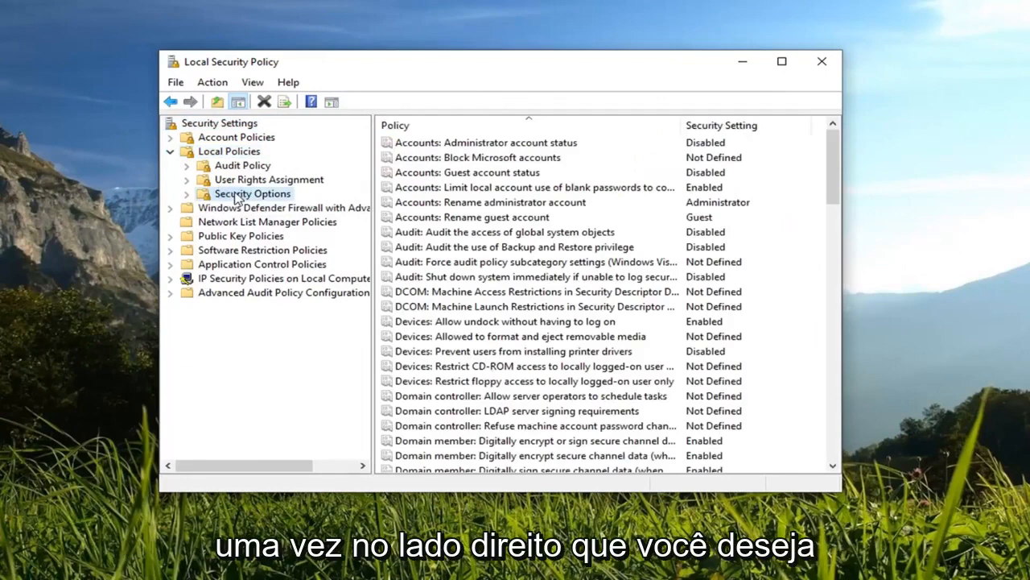
pyautogui.moveTo(622, 306)
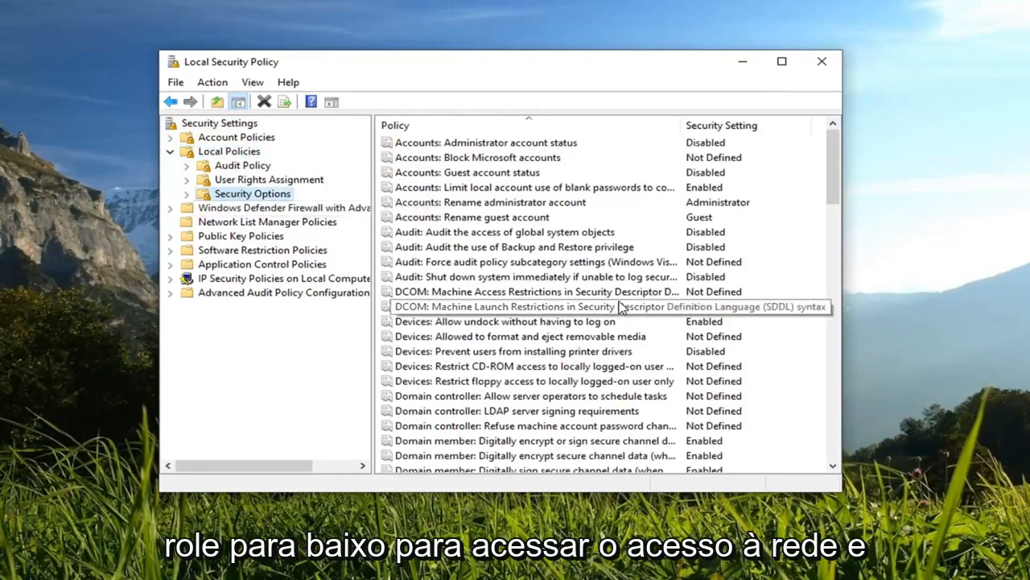
pyautogui.scroll(-3)
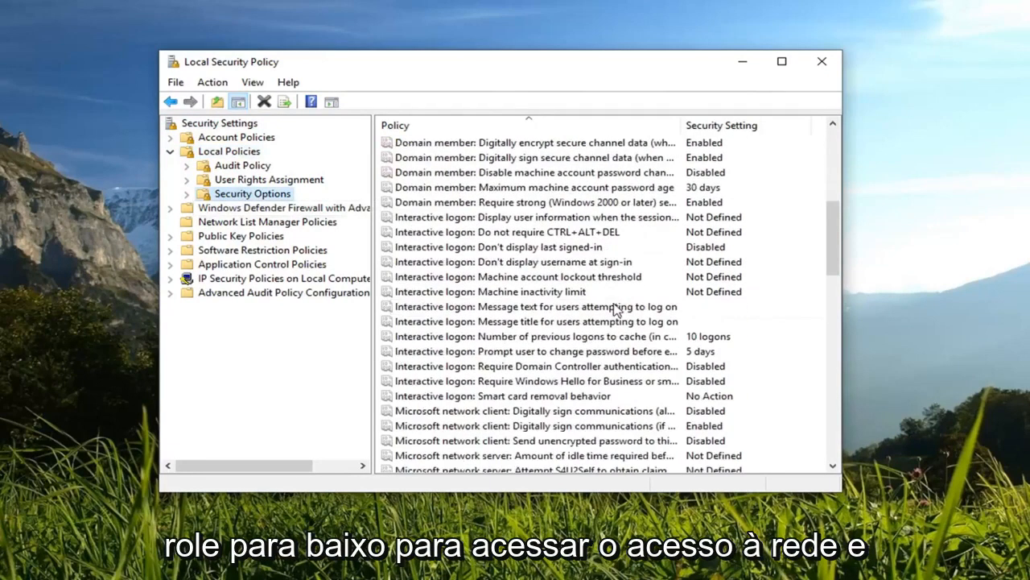
pyautogui.scroll(-3)
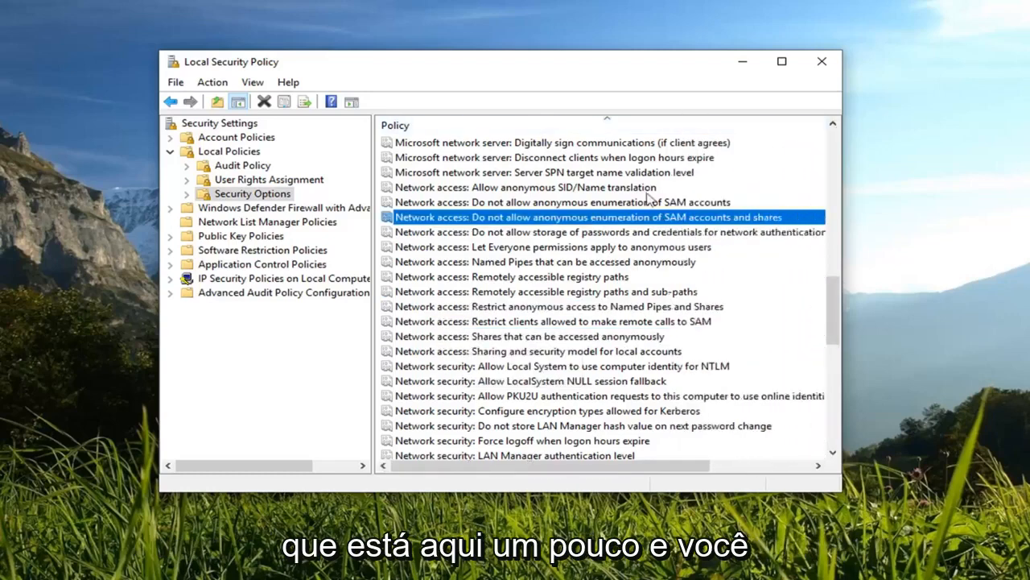
pyautogui.moveTo(556, 222)
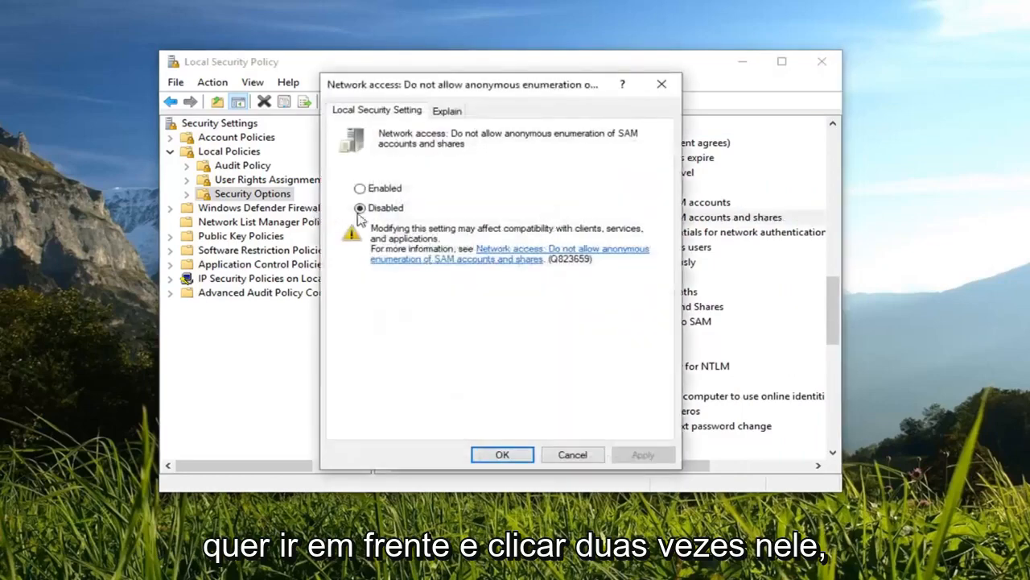
# Set 'Do not allow anonymous enumeration of SAM accounts and shares' to Disabled and confirm
pyautogui.click(503, 454)
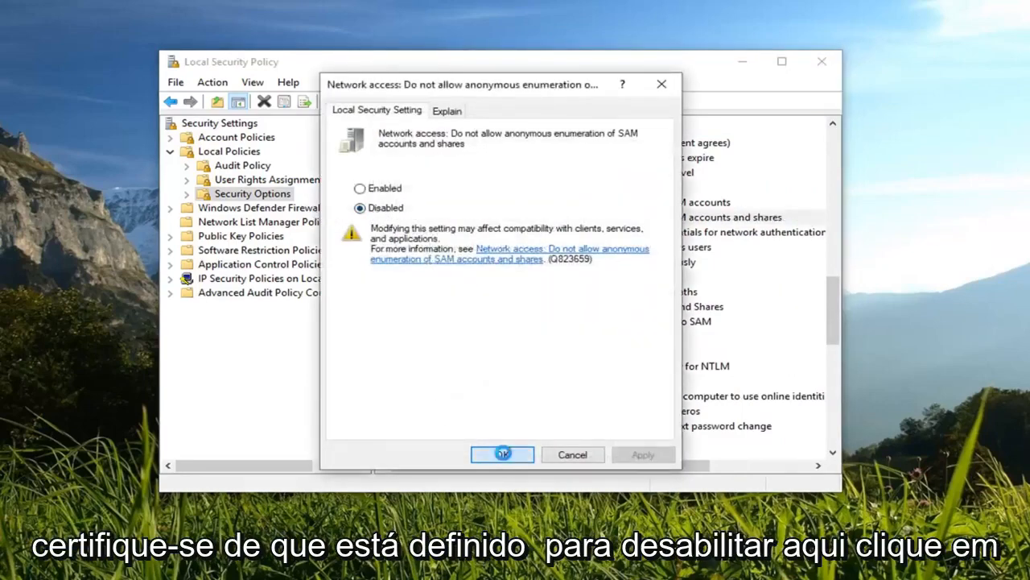
pyautogui.click(502, 454)
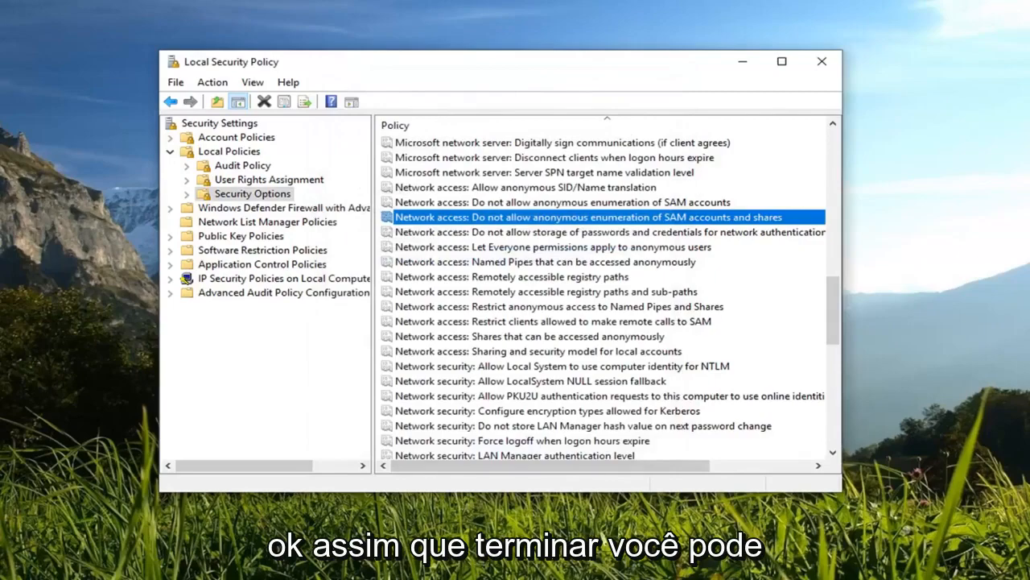
# Close Local Security Policy and search the Start menu for 'control panel'
pyautogui.click(816, 62)
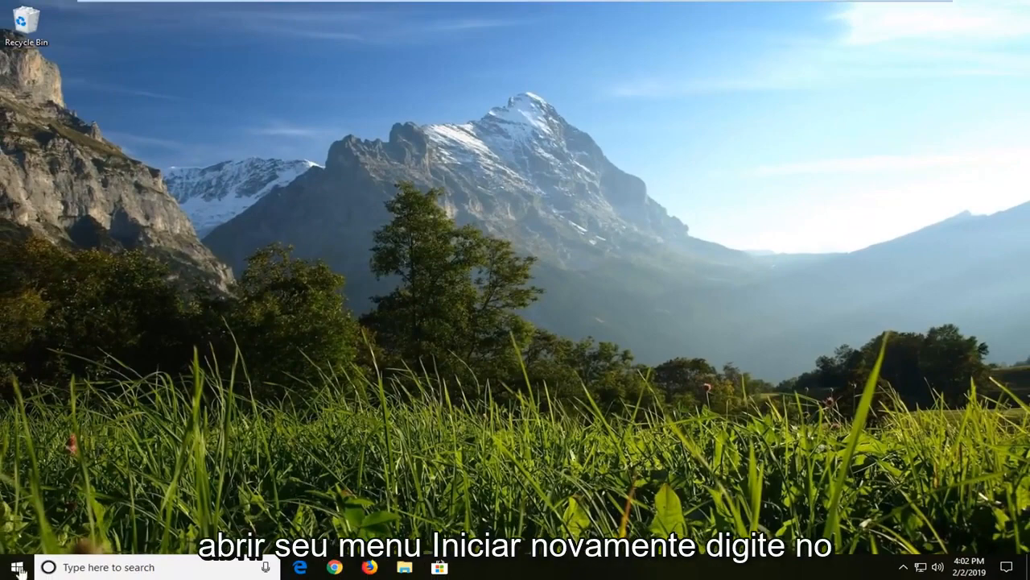
pyautogui.click(11, 567)
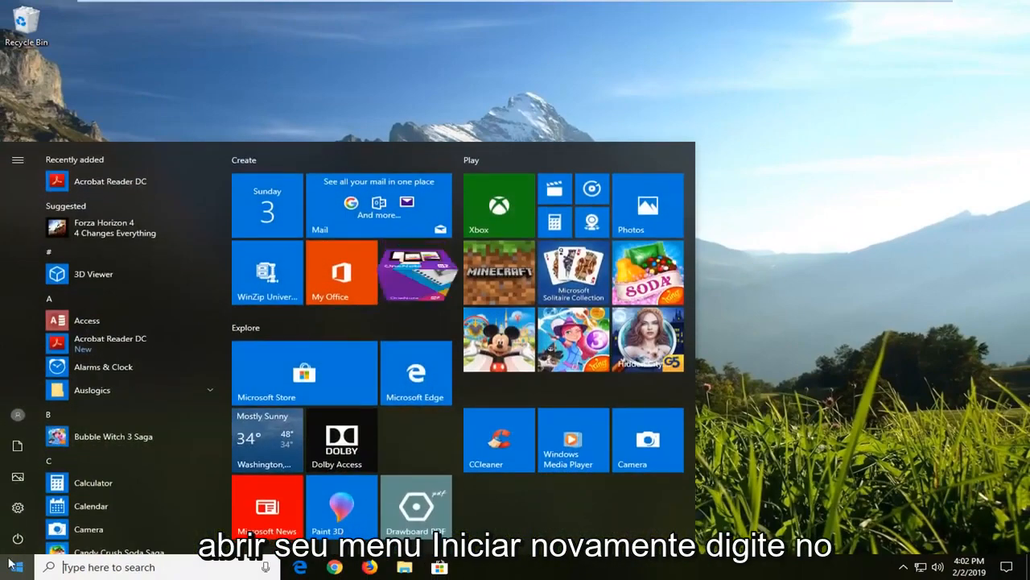
pyautogui.write('control panel')
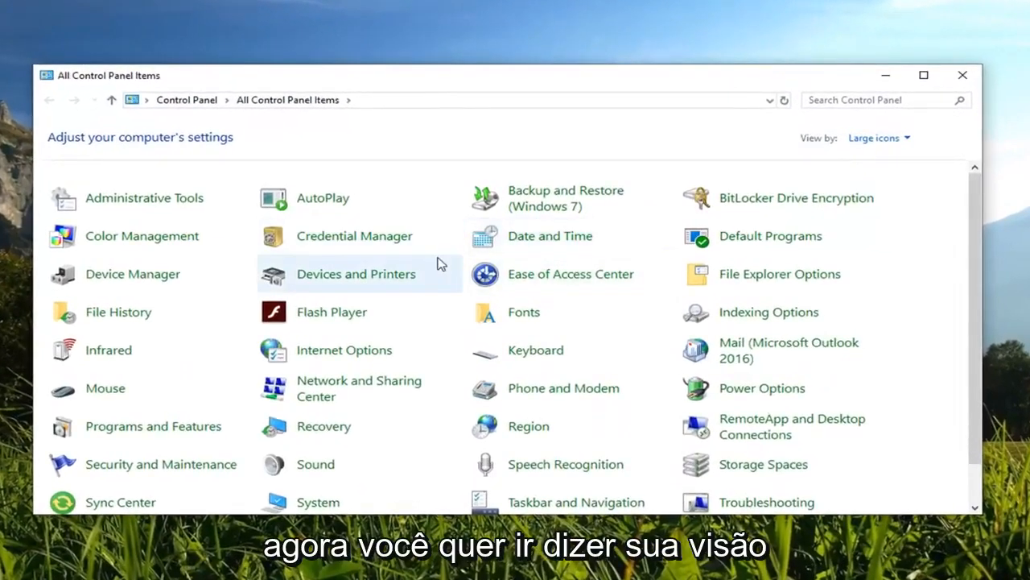
# Open User Accounts from All Control Panel Items in Large icons view
pyautogui.click(878, 138)
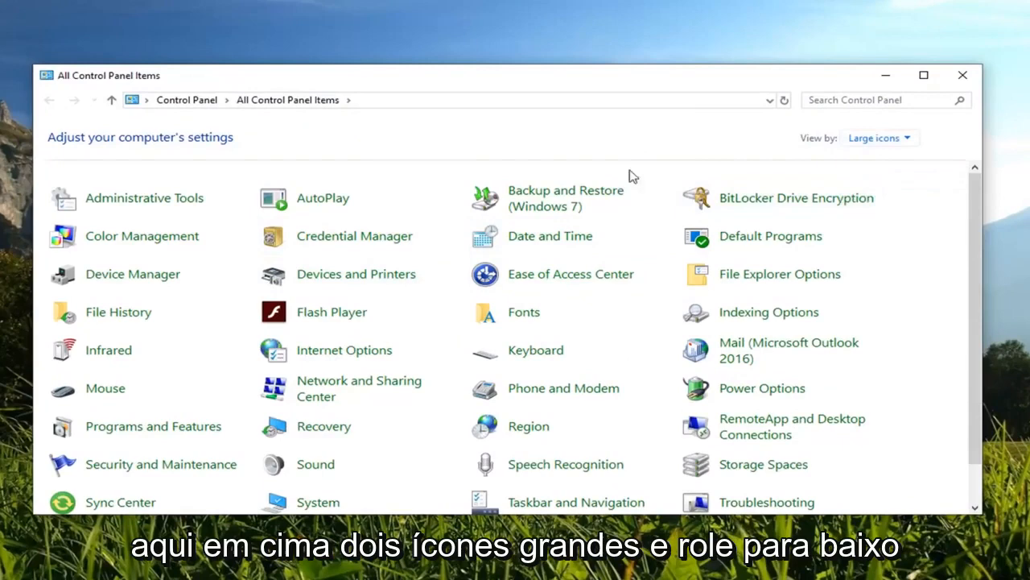
pyautogui.moveTo(470, 391)
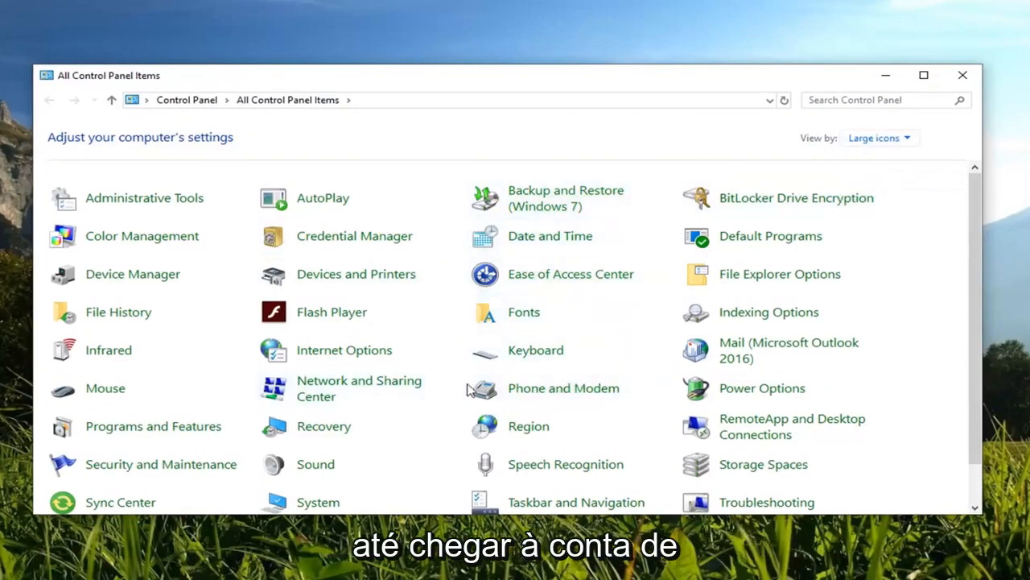
pyautogui.scroll(-3)
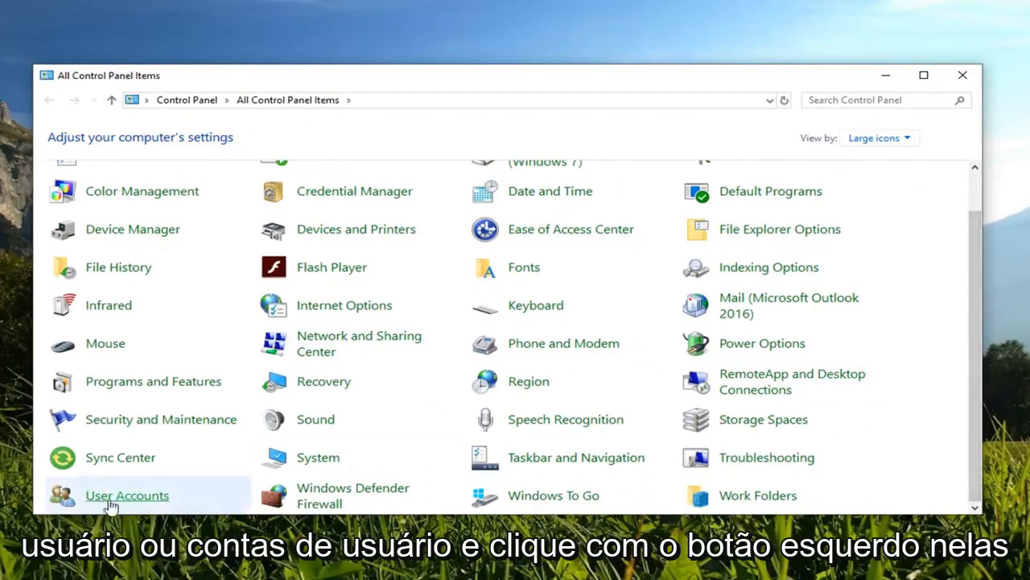
pyautogui.moveTo(138, 506)
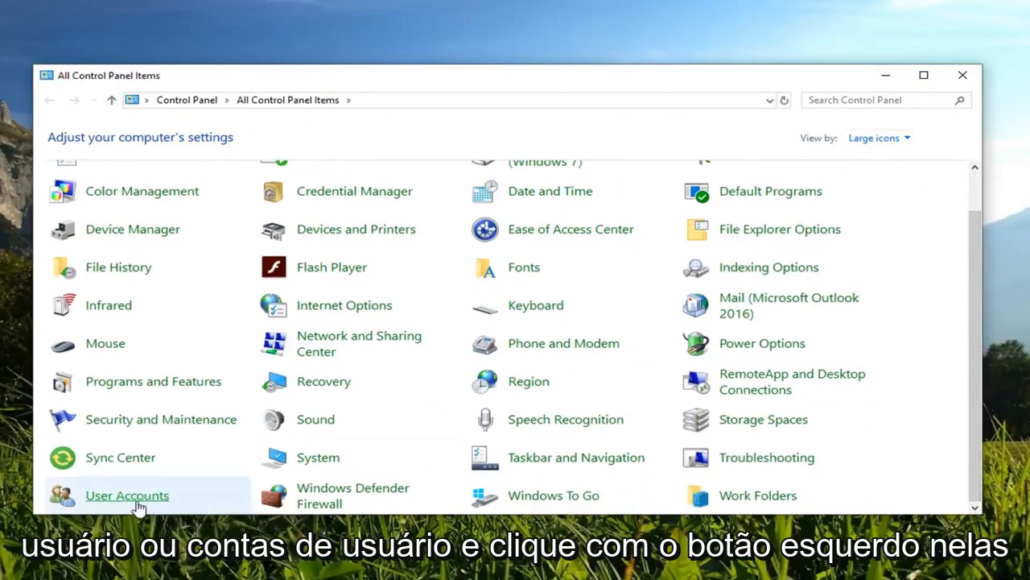
pyautogui.click(127, 495)
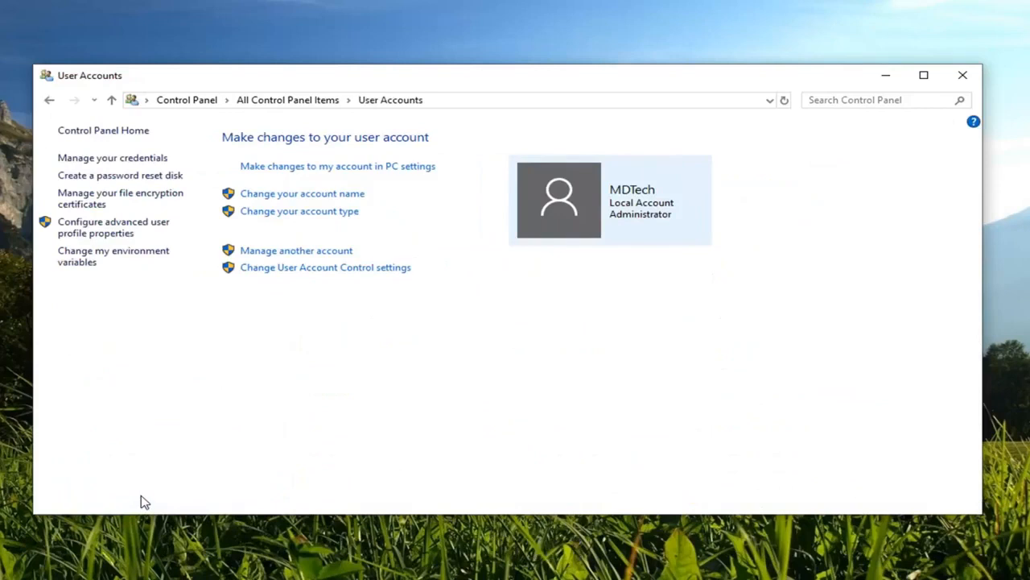
pyautogui.moveTo(112, 161)
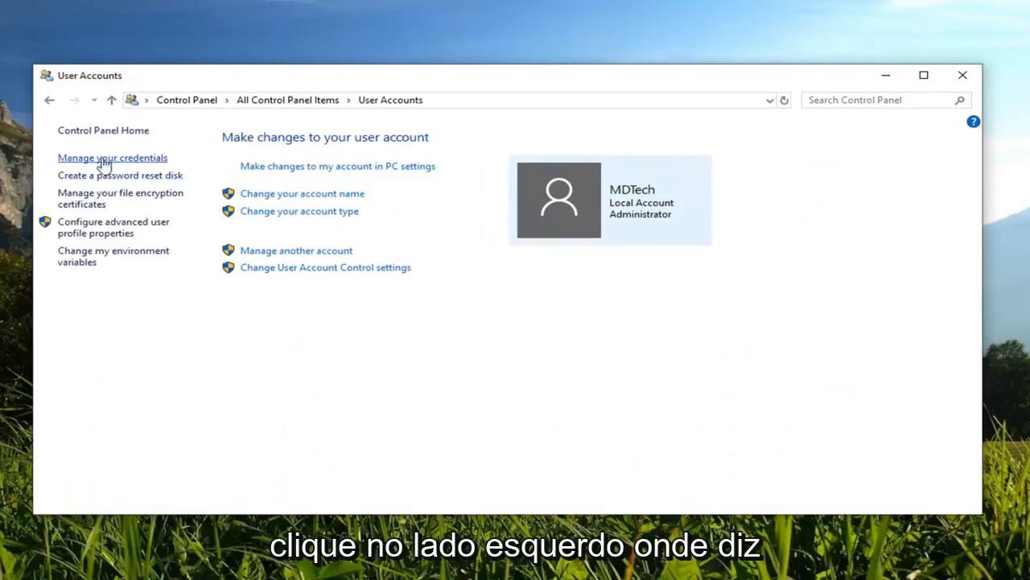
# Open Credential Manager via 'Manage your credentials' and view Windows Credentials
pyautogui.click(112, 157)
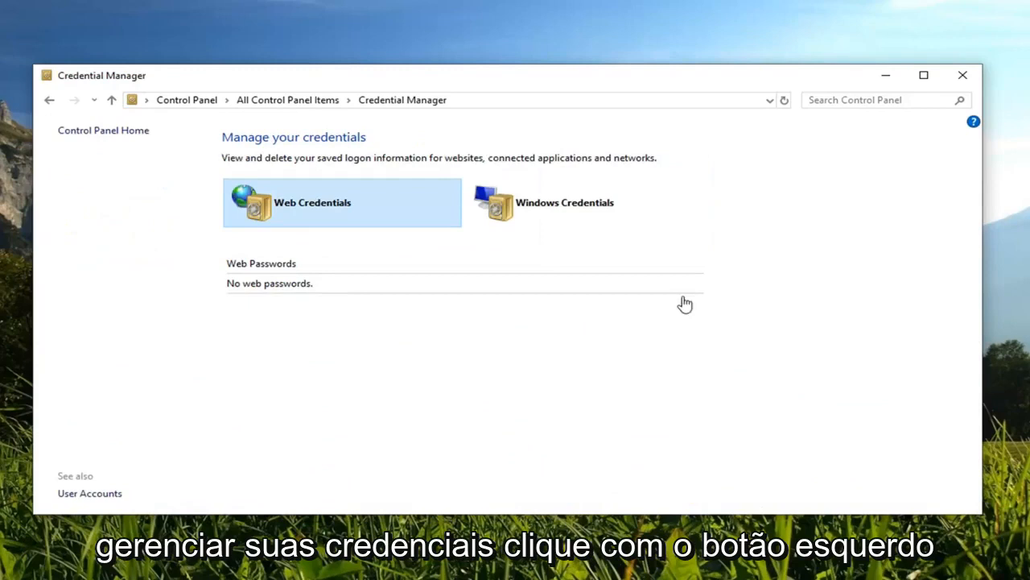
pyautogui.click(564, 203)
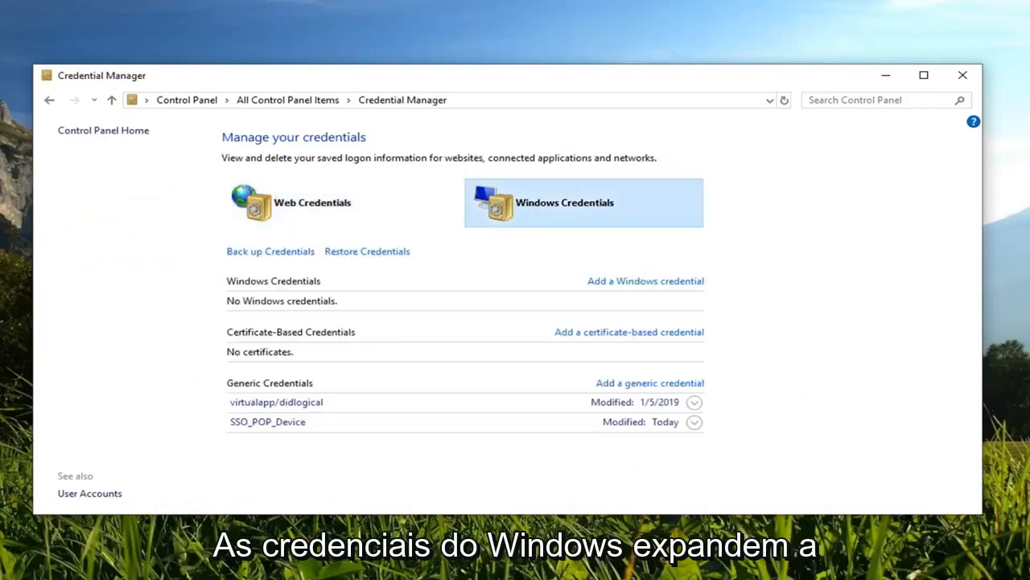
pyautogui.moveTo(632, 281)
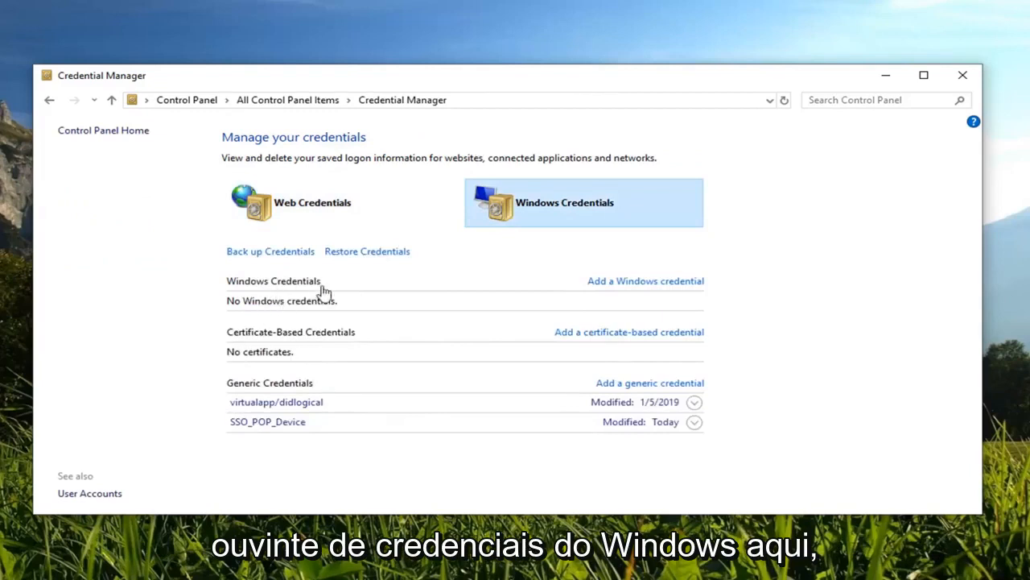
pyautogui.moveTo(252, 306)
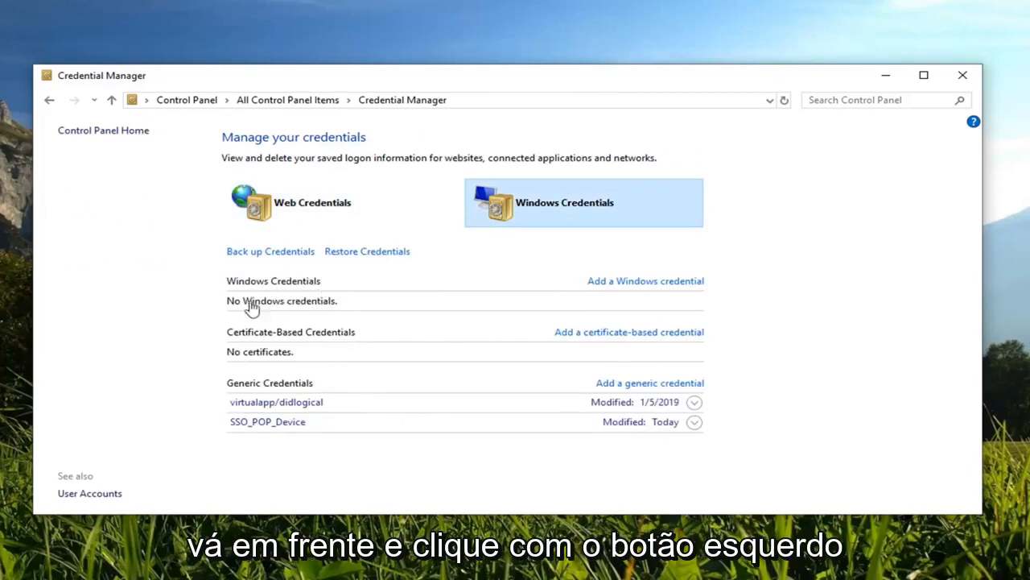
pyautogui.moveTo(764, 474)
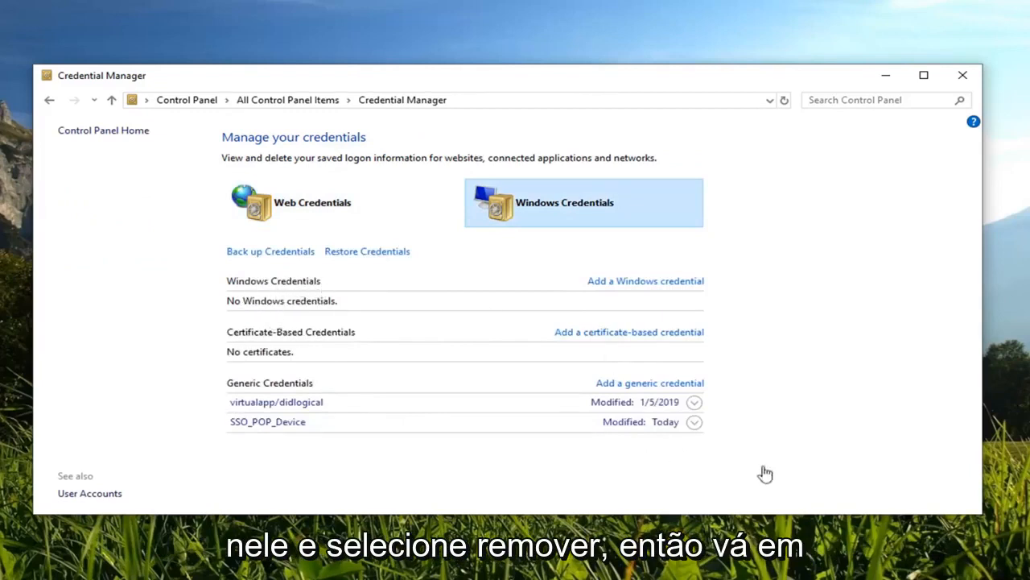